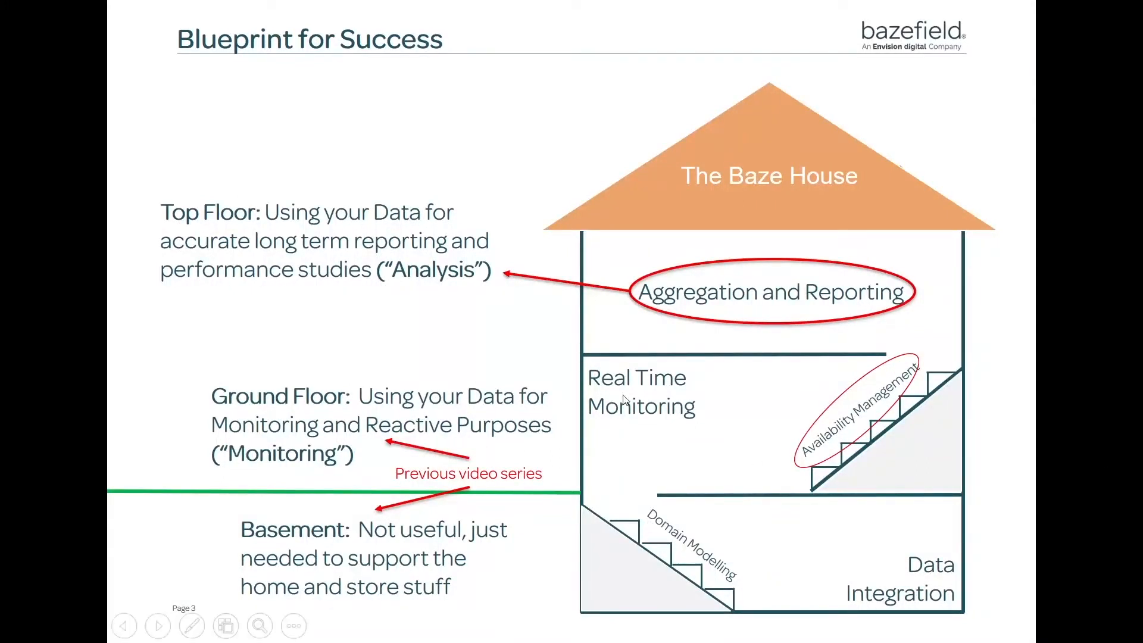
mouse_move(881, 368)
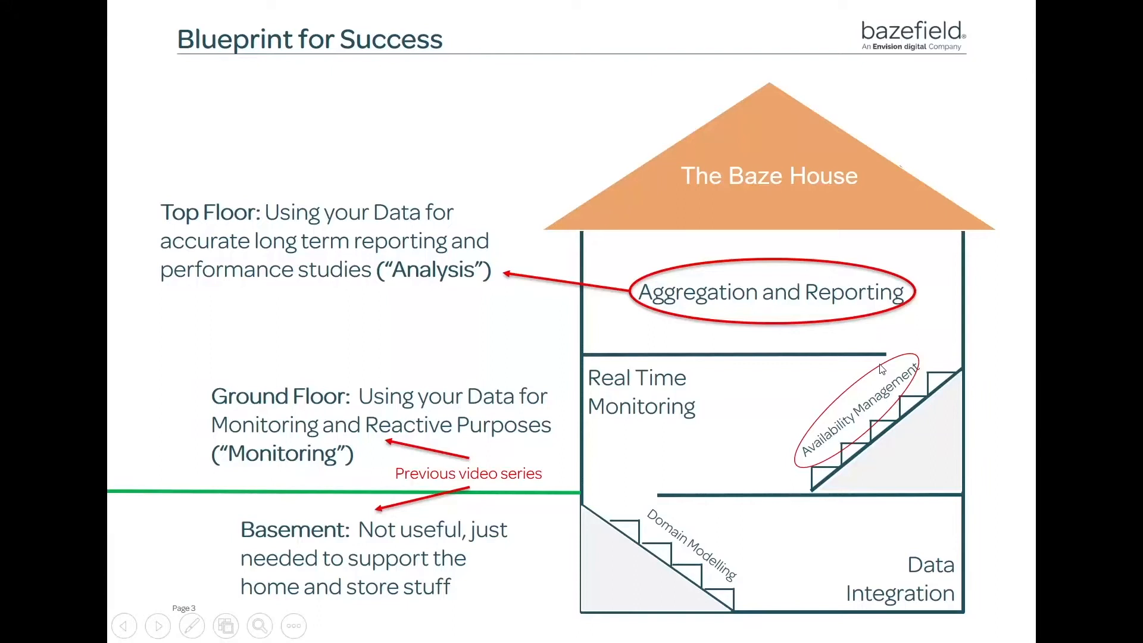
mouse_move(426, 382)
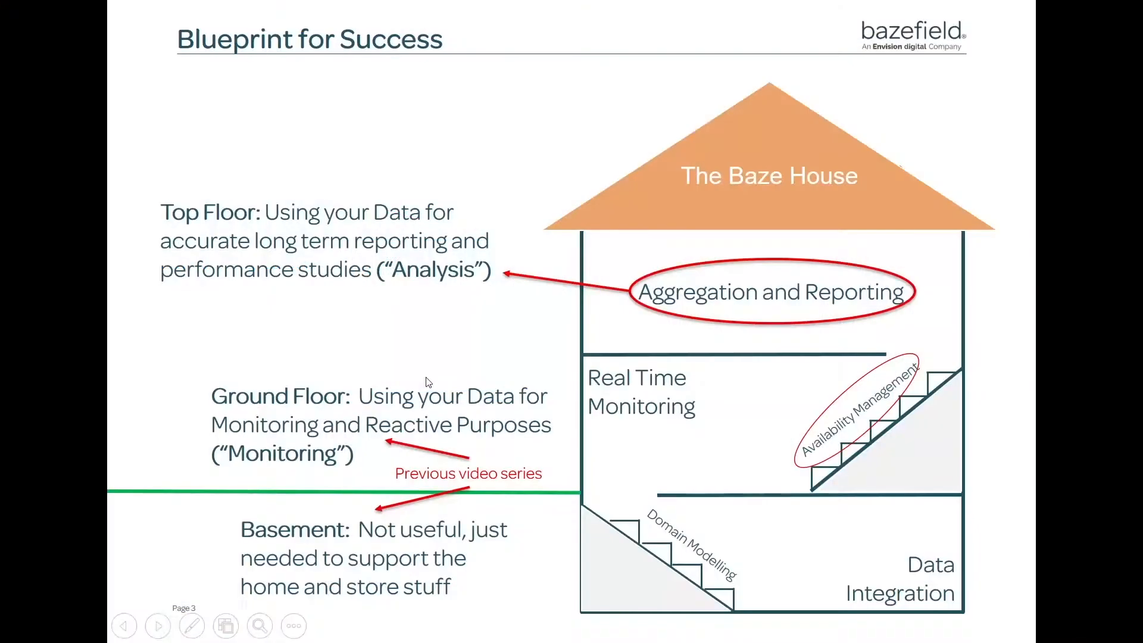